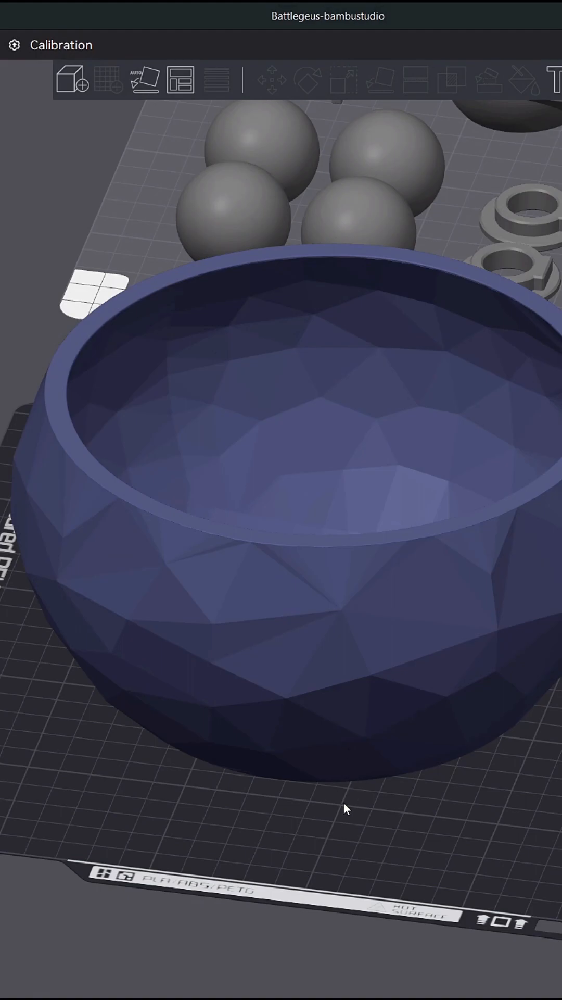
Bring up the vase's object actions to add a cylinder modifier over its base
{"action": "left_click_drag", "start_coordinate": [346, 811], "coordinate": [307, 791]}
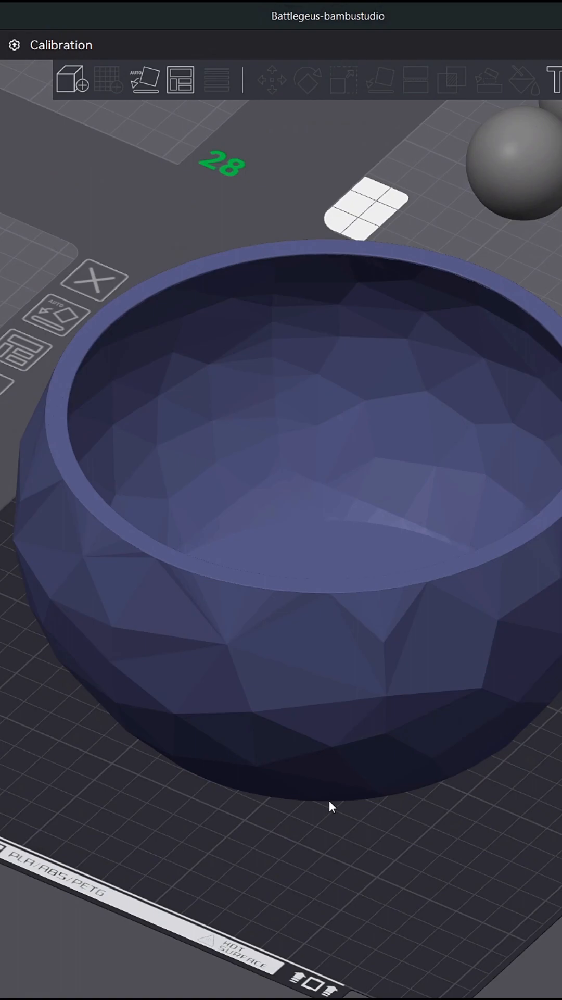
{"action": "mouse_move", "coordinate": [337, 786]}
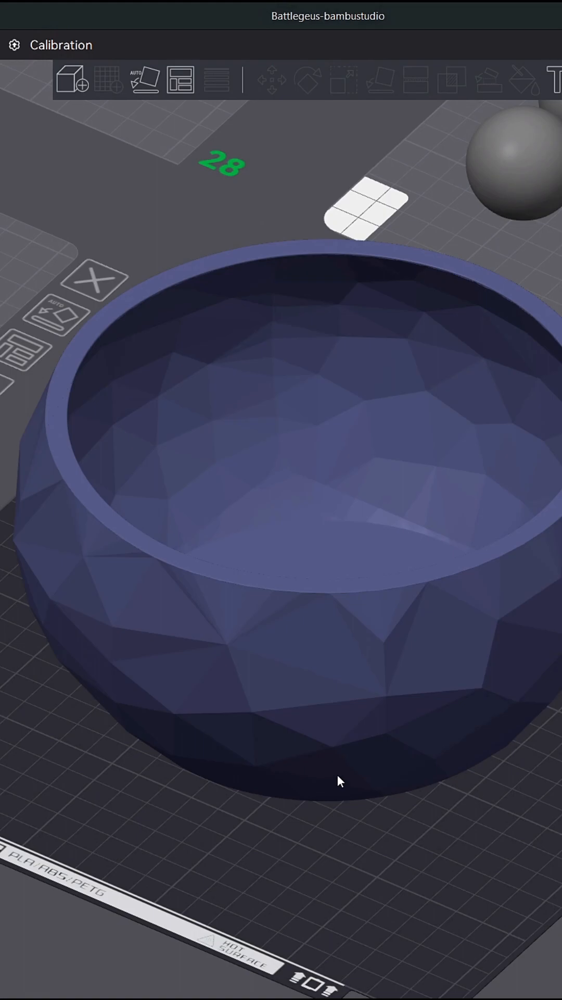
{"action": "right_click", "coordinate": [337, 781]}
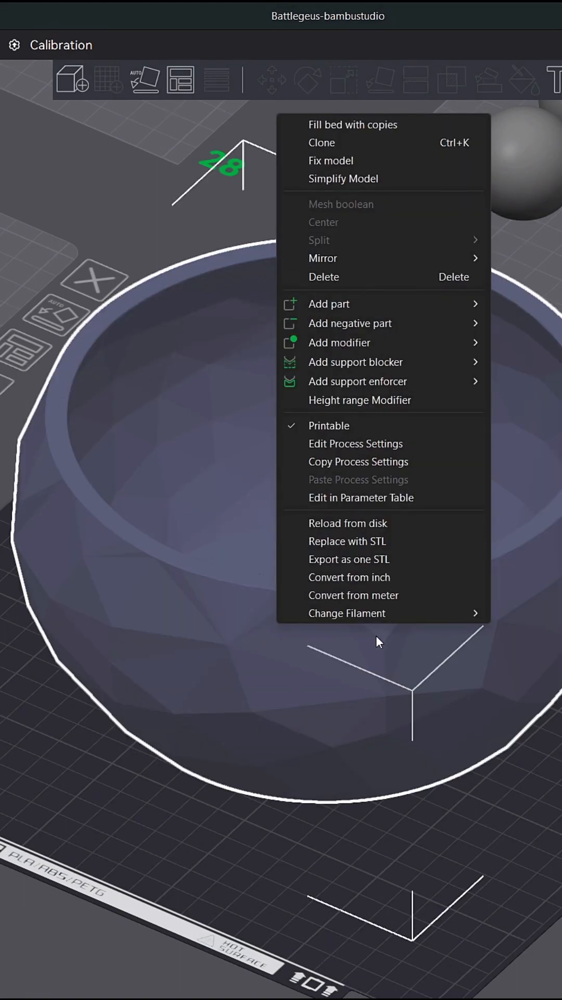
{"action": "mouse_move", "coordinate": [402, 343]}
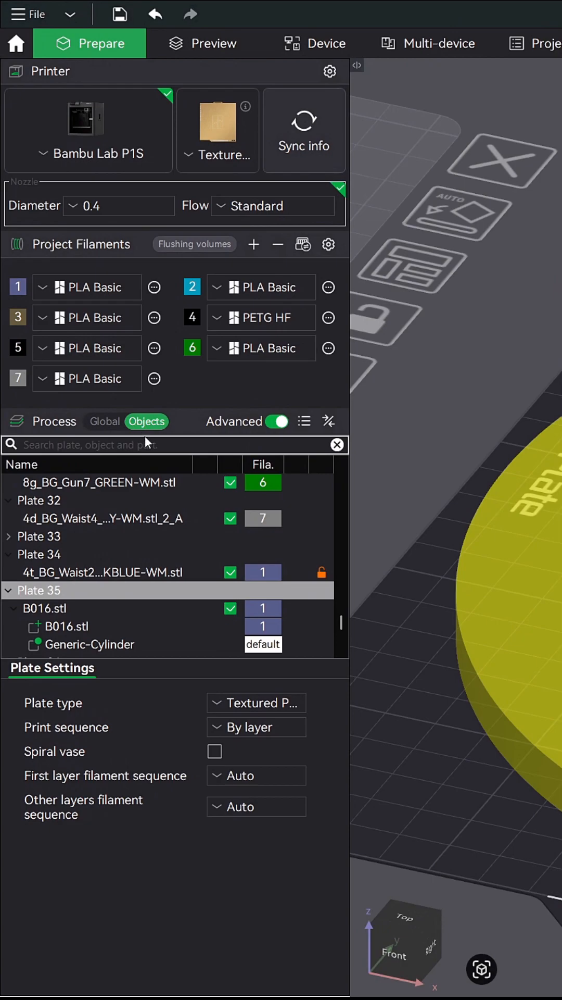
{"action": "mouse_move", "coordinate": [150, 649]}
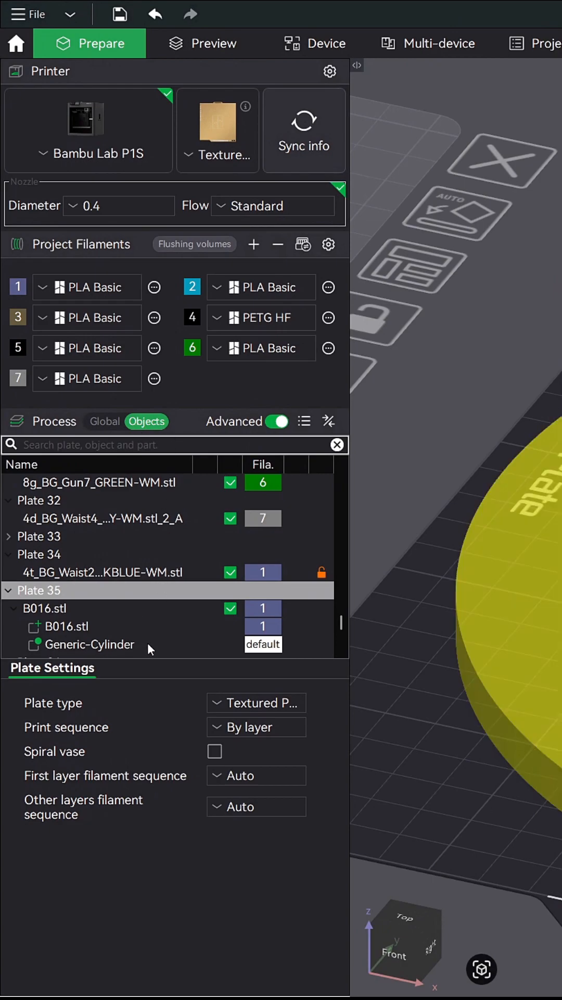
Select the Generic-Cylinder modifier and set its sparse infill density to 50%
{"action": "left_click", "coordinate": [87, 644]}
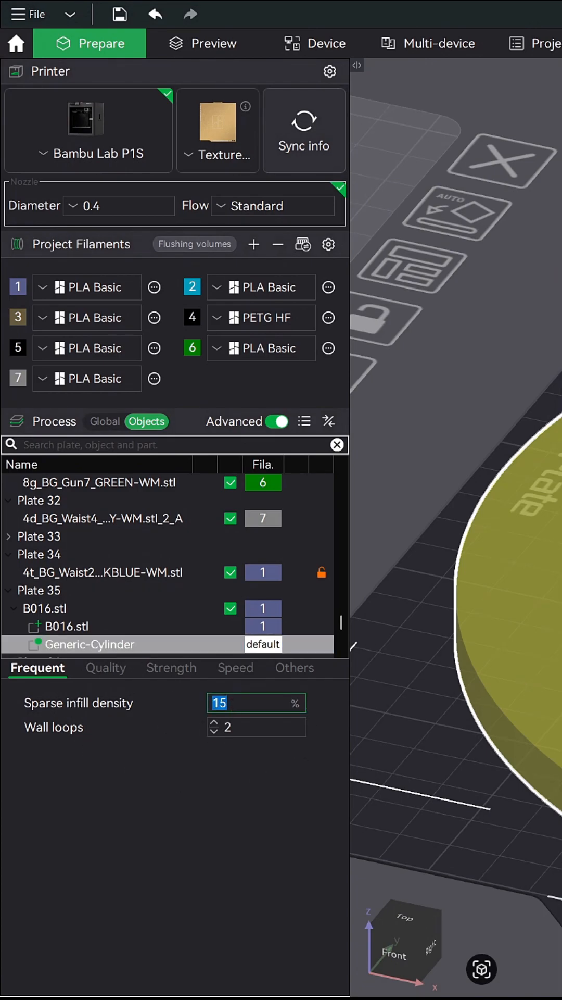
{"action": "type", "text": "50"}
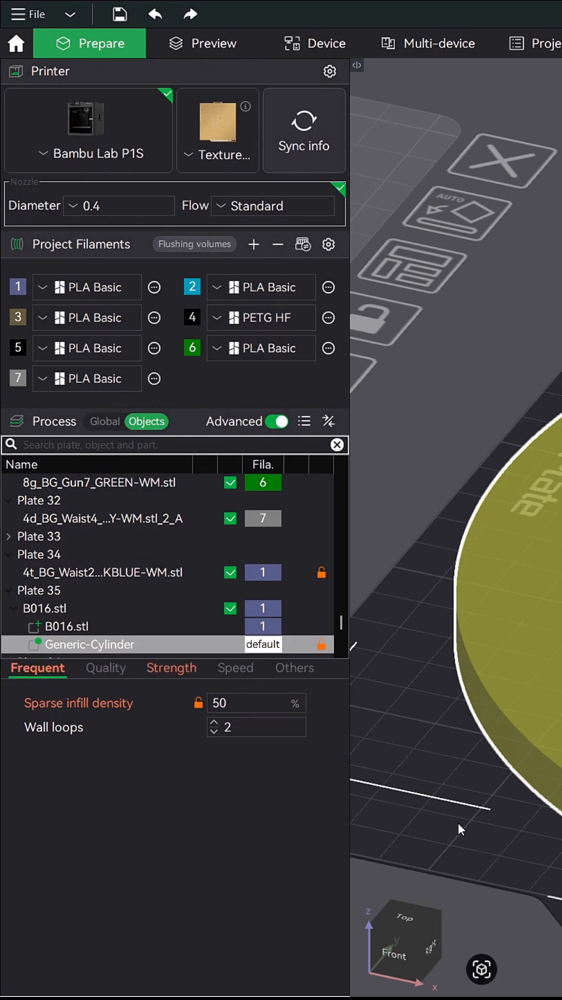